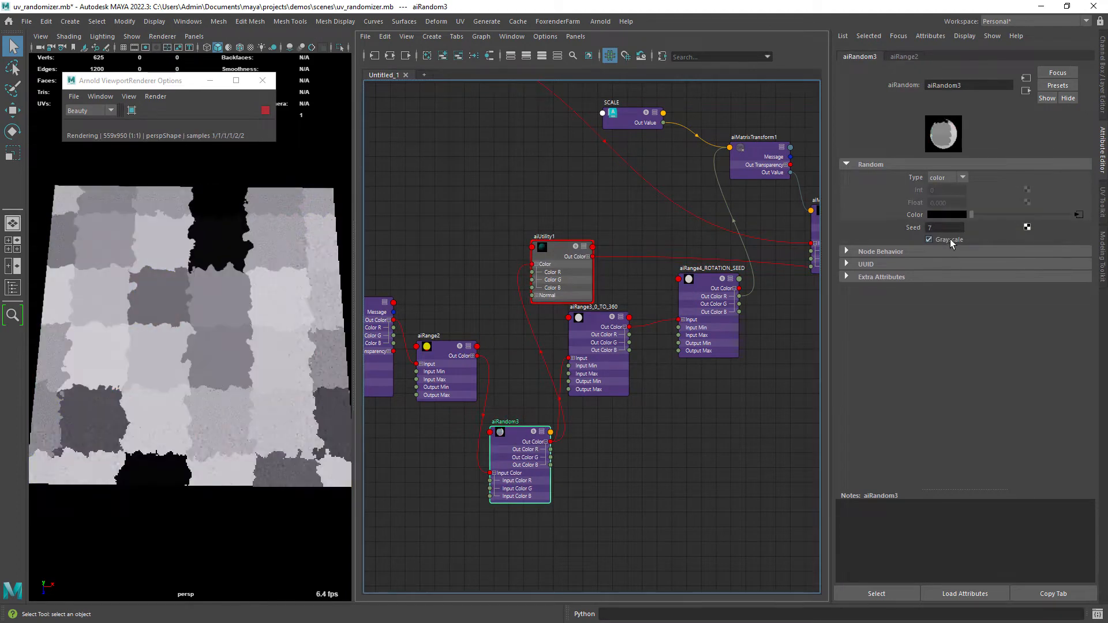
Toggle grayscale output, enter 0.200 as SCALE, and raise the rotation seed's Output Max
{"action": "left_click", "coordinate": [622, 318]}
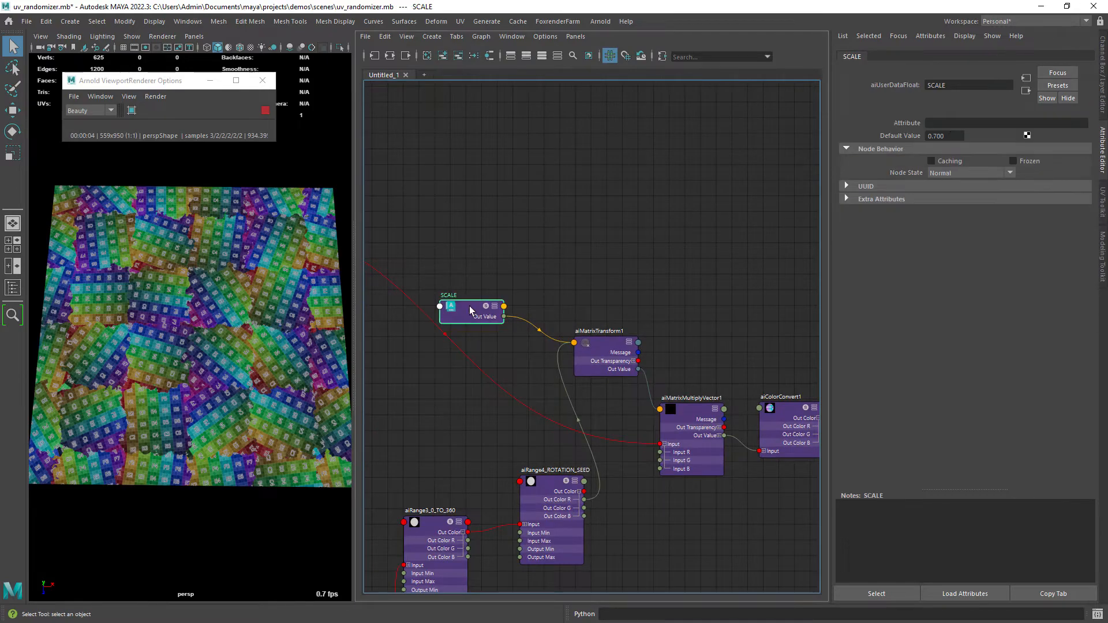
{"action": "type", "text": "0.200"}
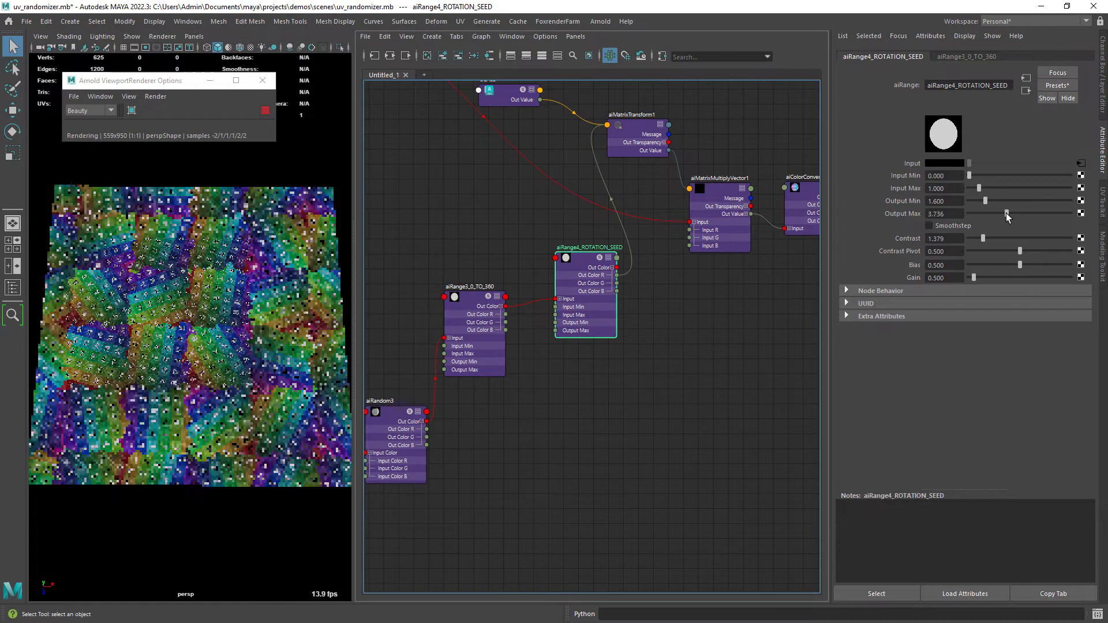
{"action": "left_click_drag", "start_coordinate": [1007, 213], "coordinate": [992, 213]}
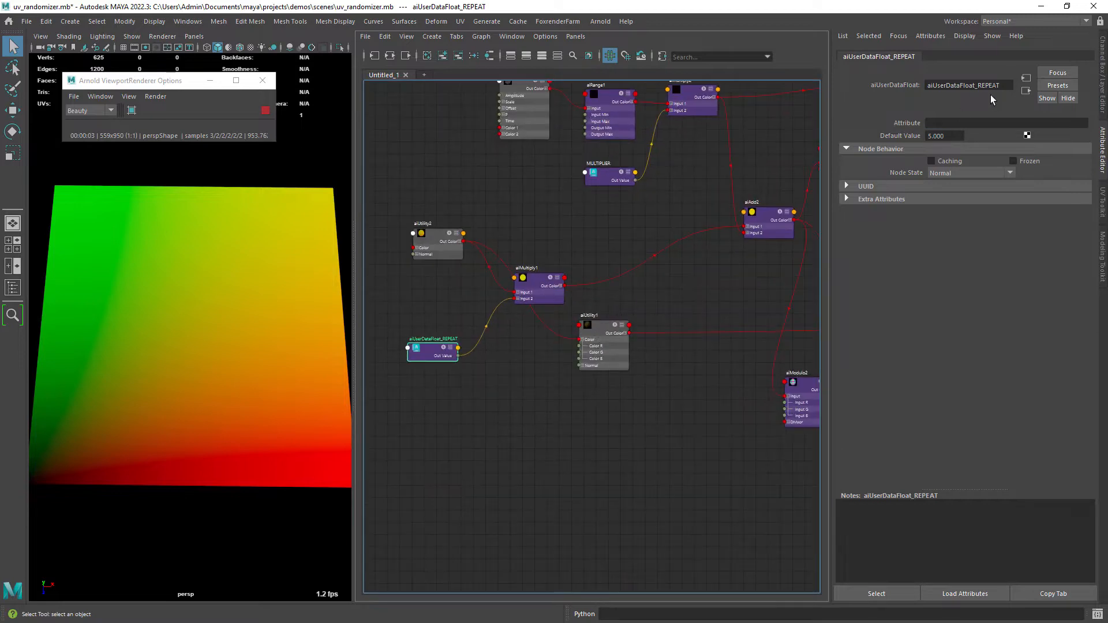
Preview the raw noise, then the noise-warped UV gradient, and inspect the MULTIPLIER value
{"action": "left_click", "coordinate": [604, 318]}
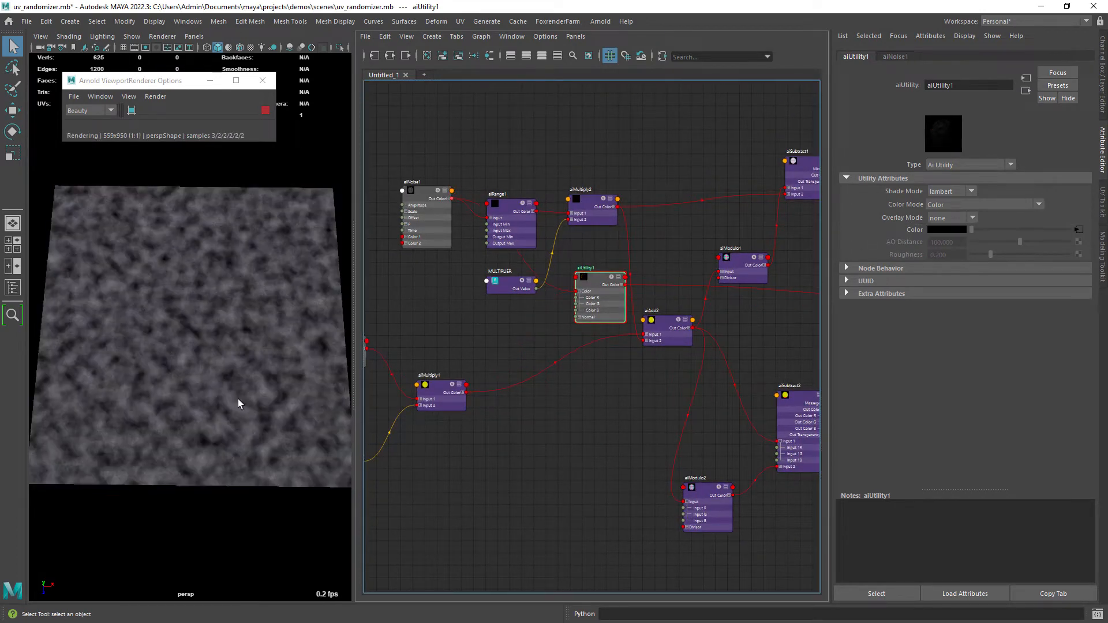
{"action": "left_click", "coordinate": [500, 283]}
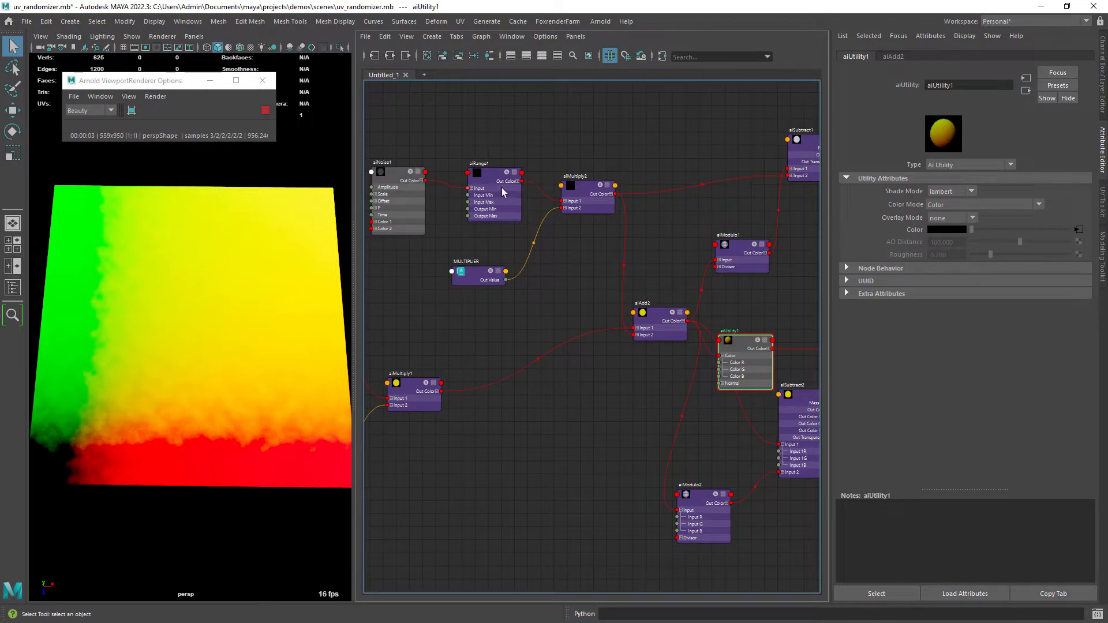
{"action": "left_click", "coordinate": [478, 274]}
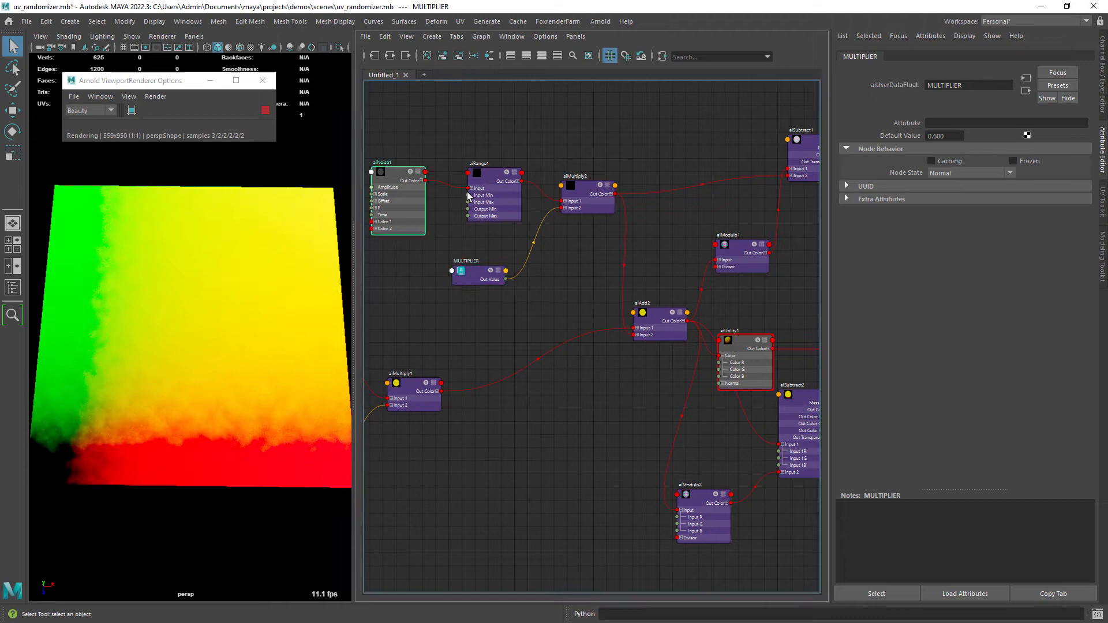
{"action": "left_click", "coordinate": [382, 161]}
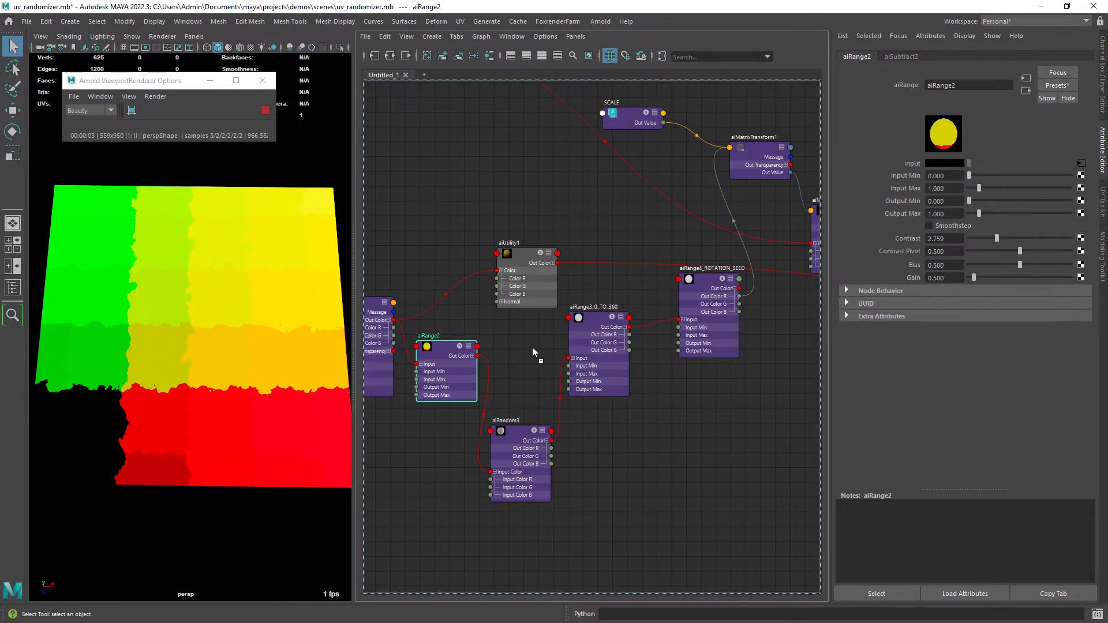
Preview per-tile random values, inspect aiRandom3 and the 0-to-360 range, then preview rotated tiles
{"action": "left_click", "coordinate": [525, 253]}
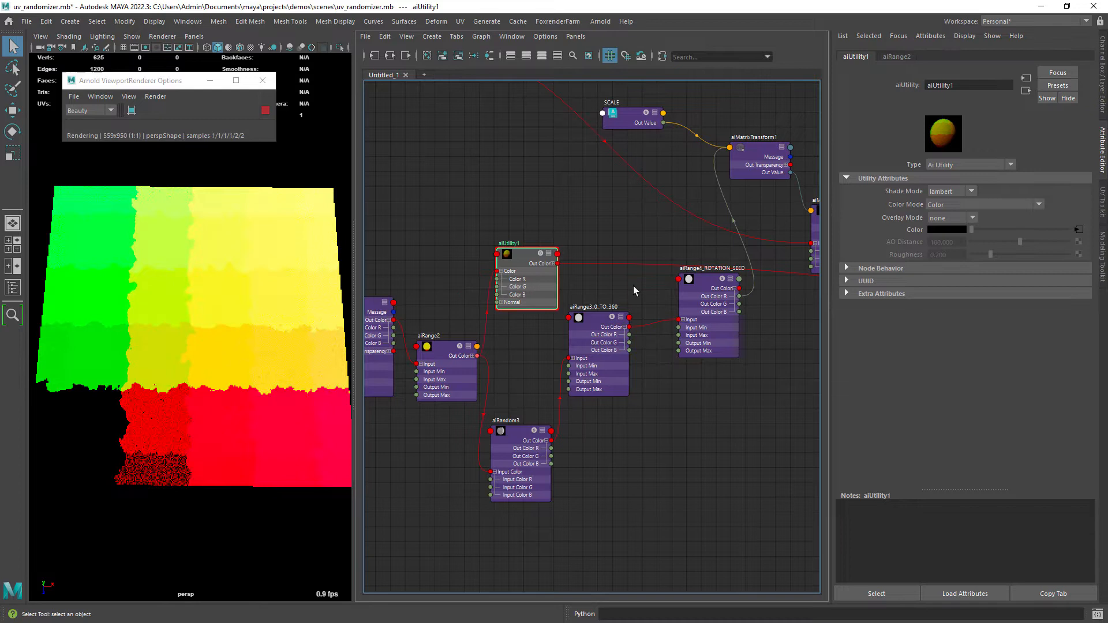
{"action": "left_click", "coordinate": [506, 420]}
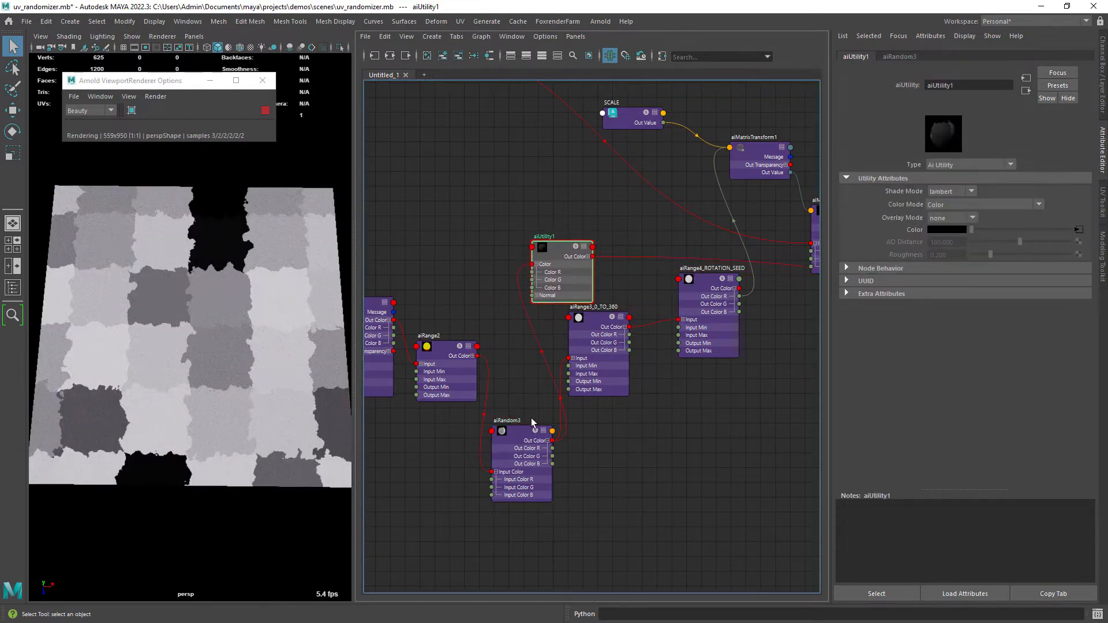
{"action": "left_click", "coordinate": [519, 421]}
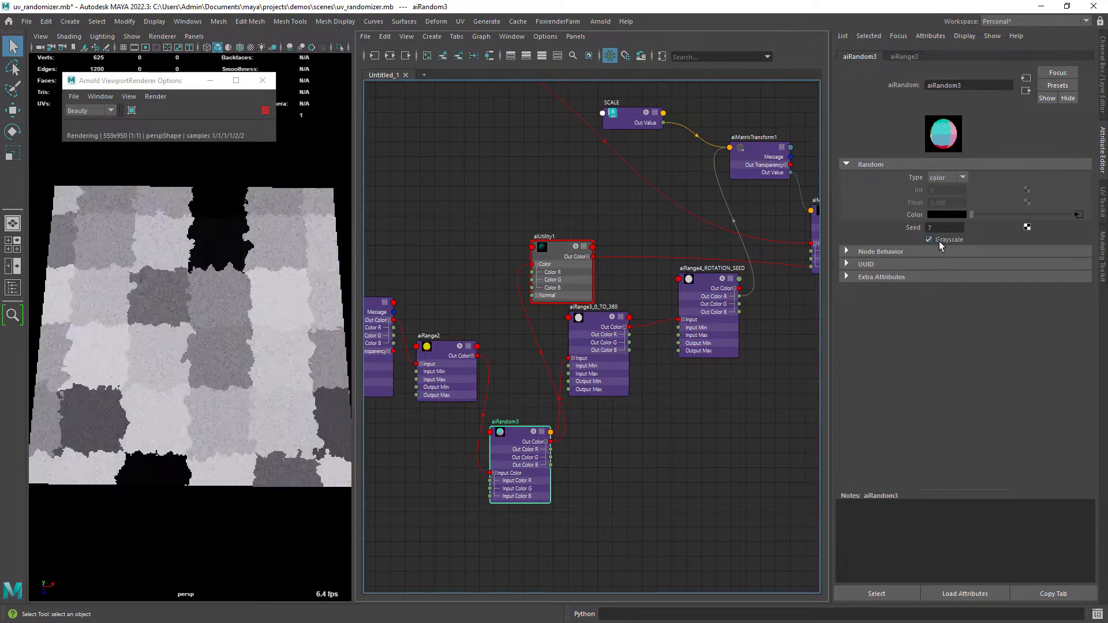
{"action": "left_click", "coordinate": [927, 240]}
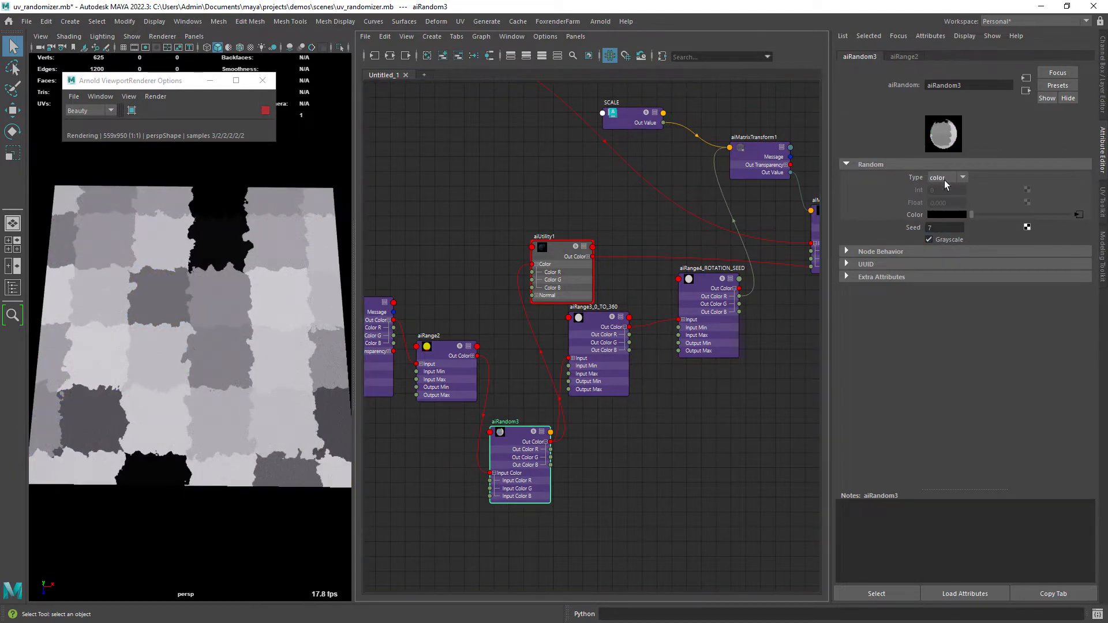
{"action": "left_click", "coordinate": [622, 318]}
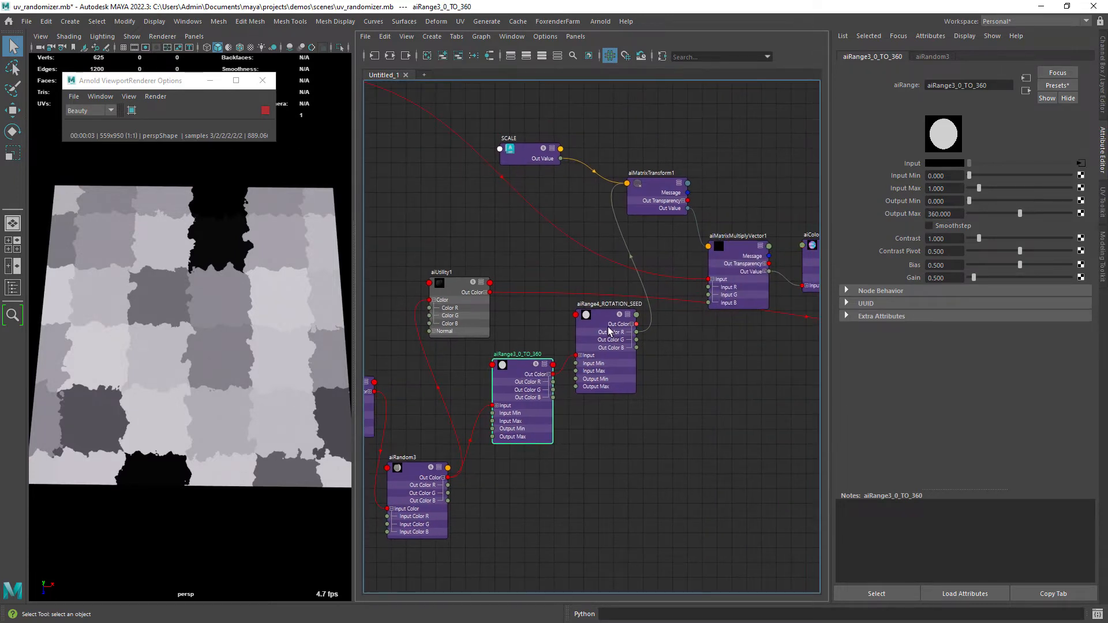
{"action": "left_click", "coordinate": [604, 300]}
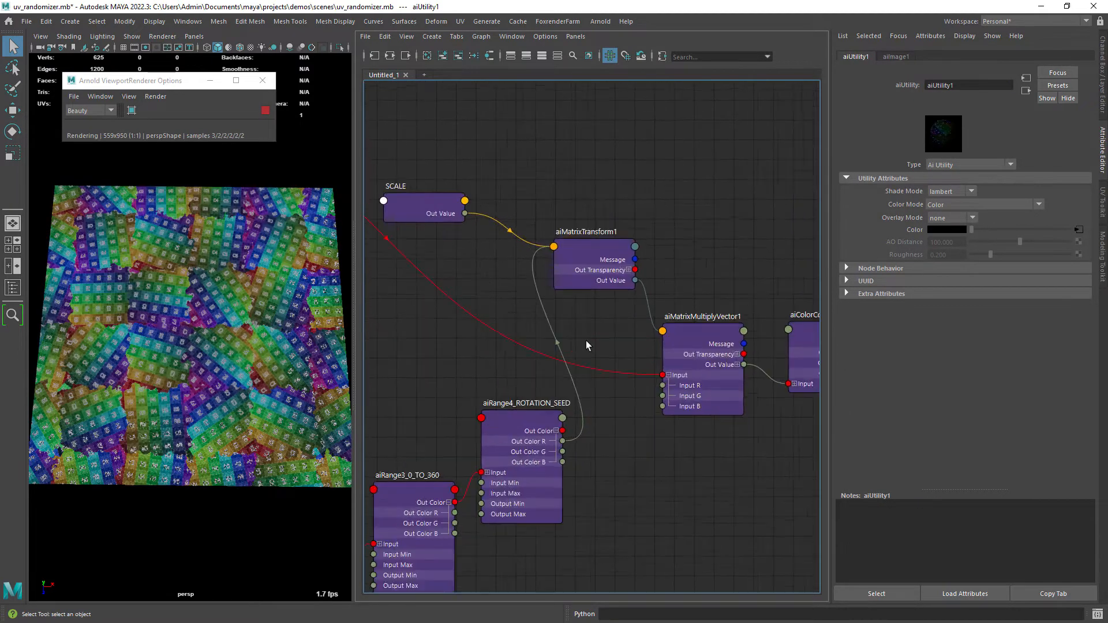
{"action": "left_click", "coordinate": [417, 237]}
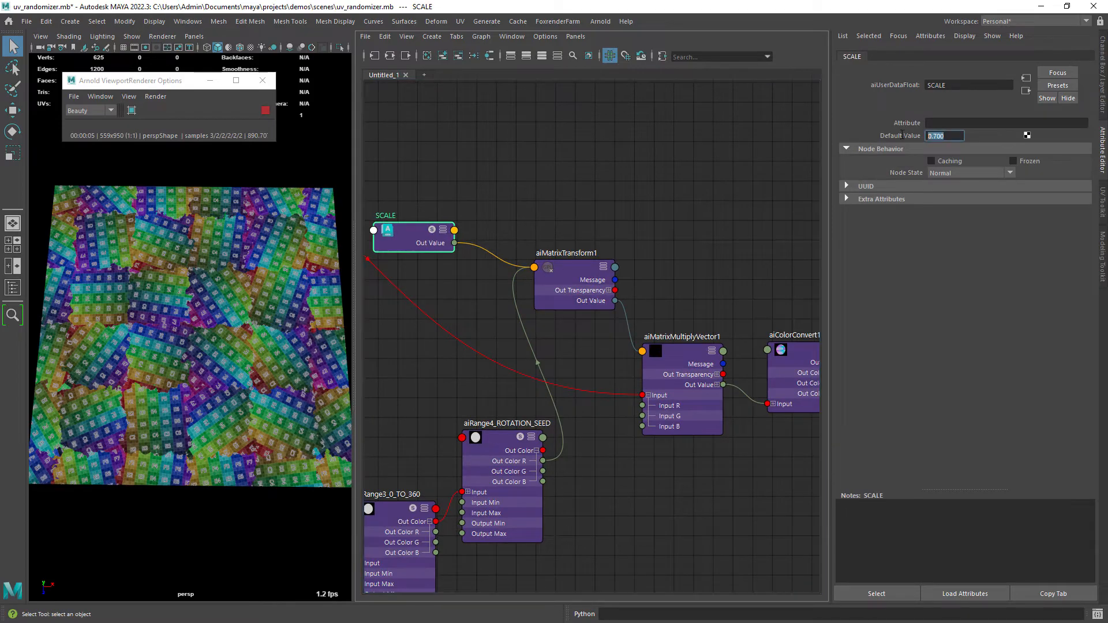
{"action": "type", "text": "0.100"}
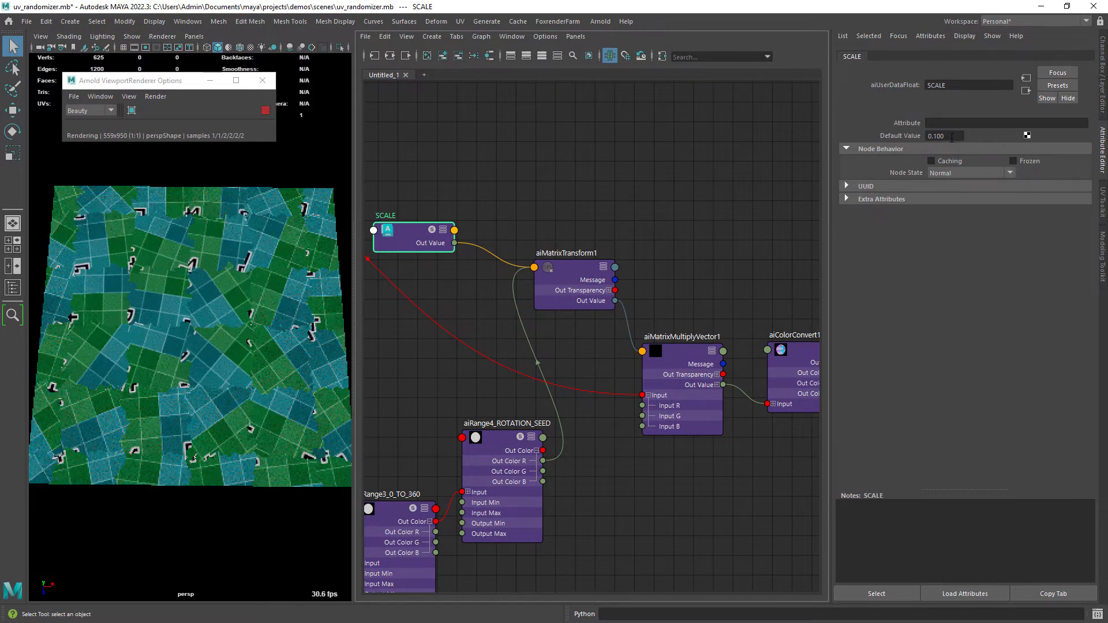
{"action": "left_click", "coordinate": [565, 253]}
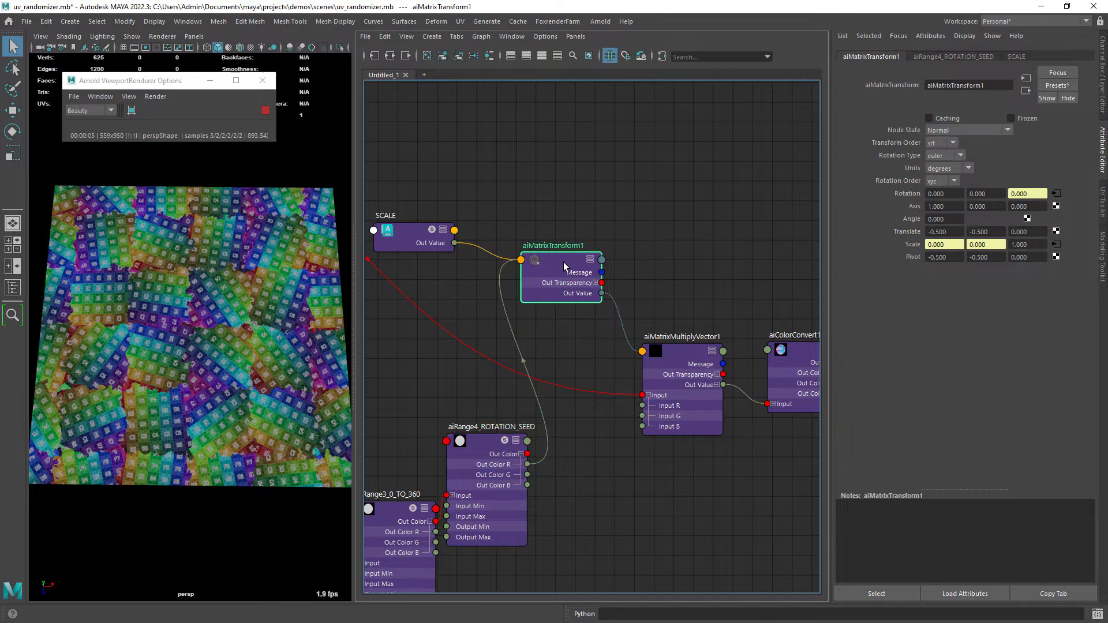
{"action": "mouse_move", "coordinate": [620, 325]}
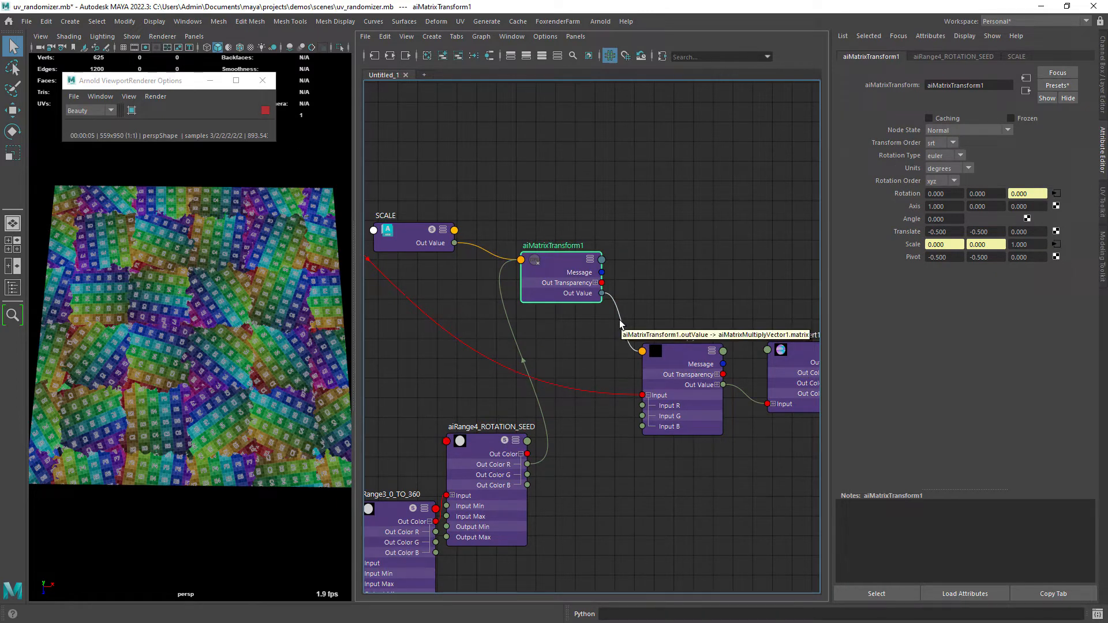
{"action": "left_click", "coordinate": [682, 360]}
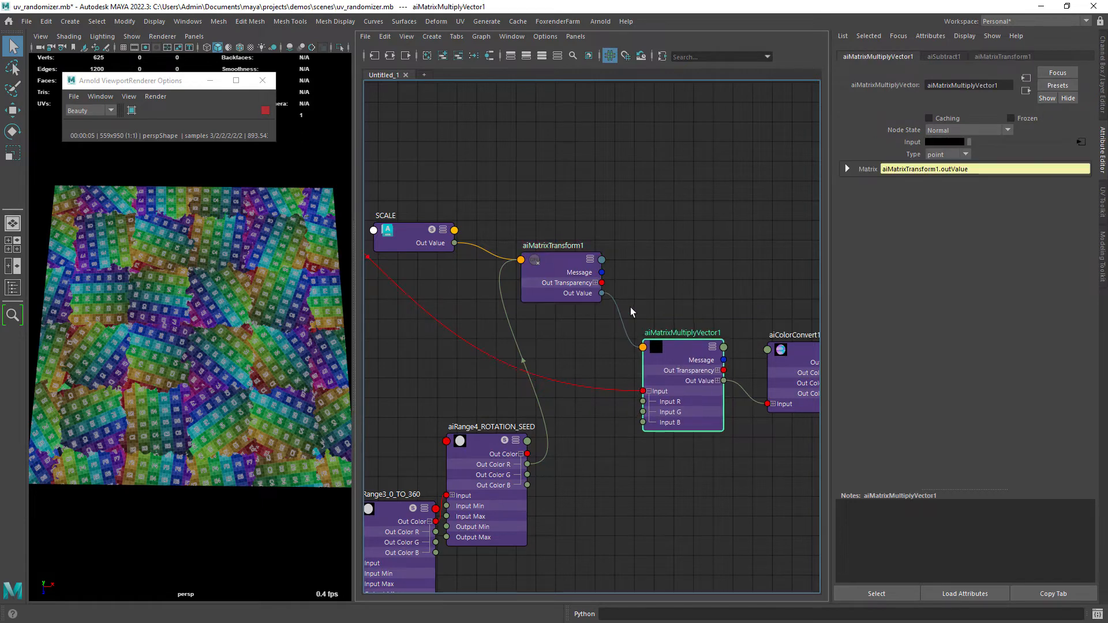
{"action": "left_click", "coordinate": [963, 154]}
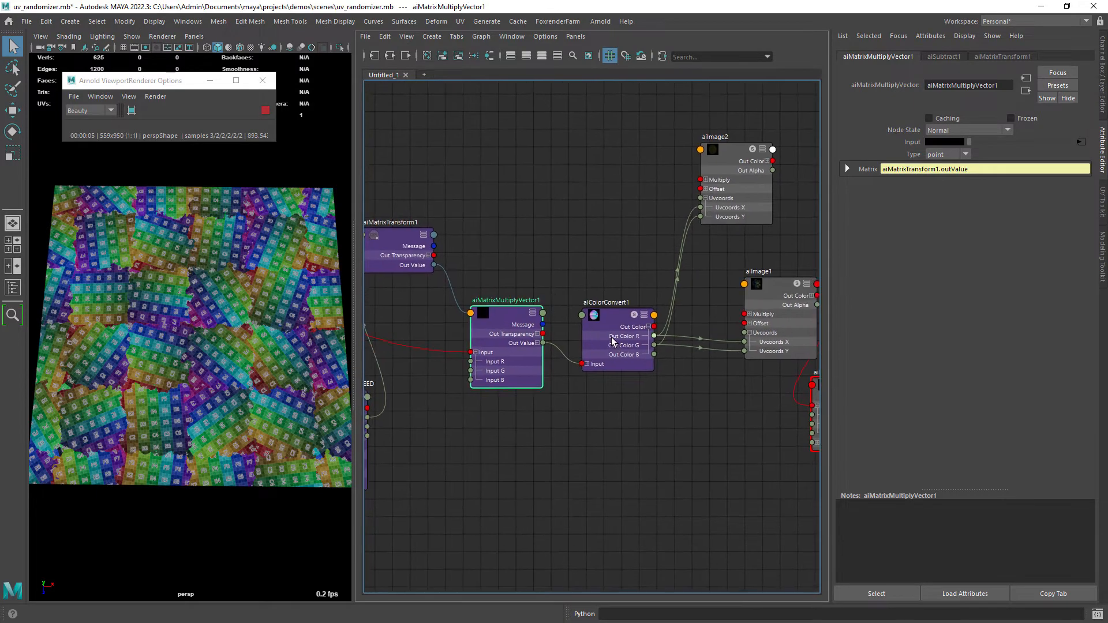
{"action": "left_click", "coordinate": [611, 292]}
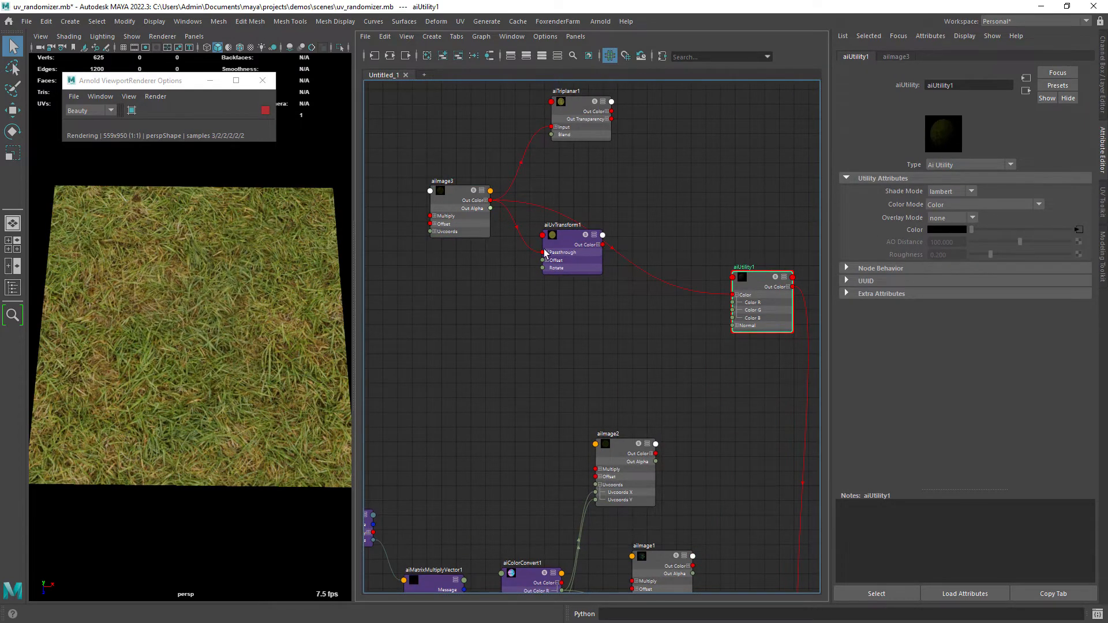
Inspect aiUvTransform1's Repeat settings for the grass texture
{"action": "left_click", "coordinate": [566, 248]}
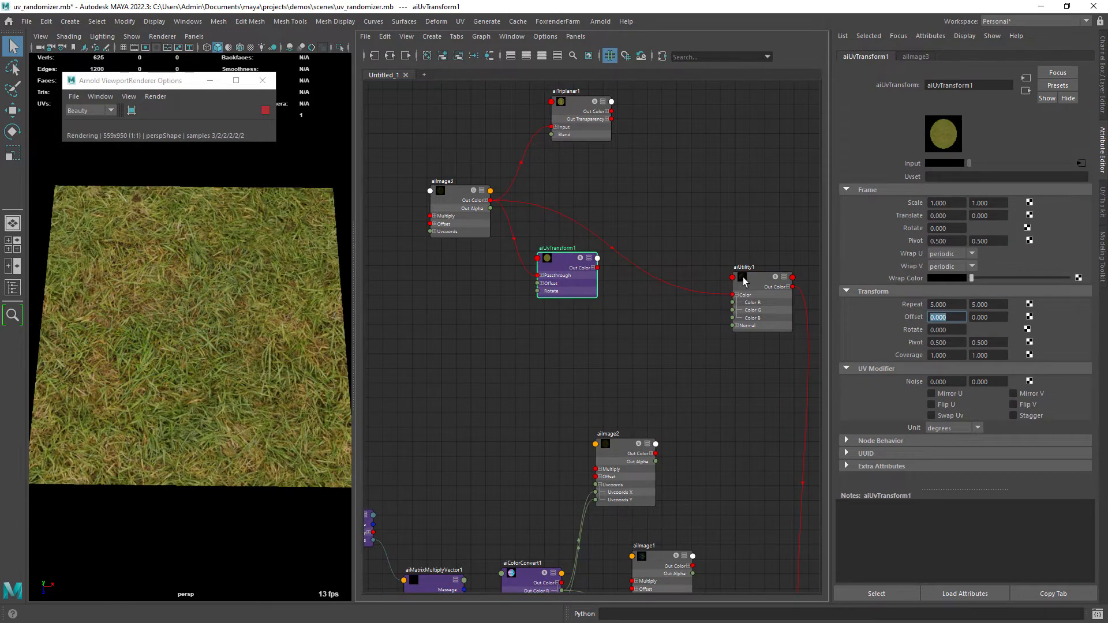
{"action": "left_click", "coordinate": [748, 267]}
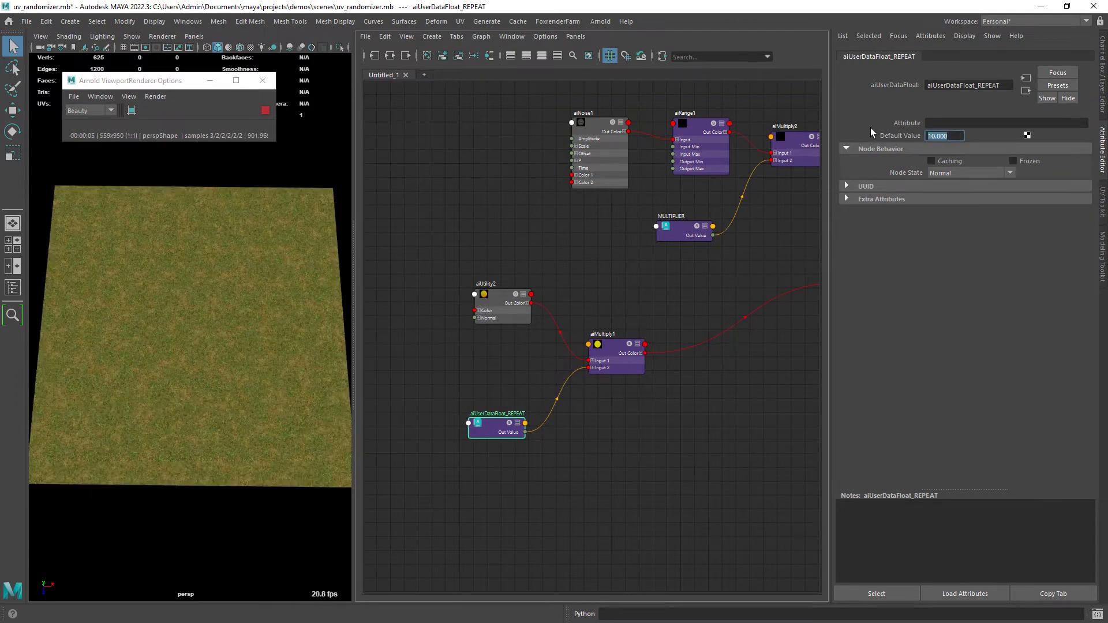
Set the aiUserDataFloat_REPEAT Default Value to 4.000
{"action": "type", "text": "4.000"}
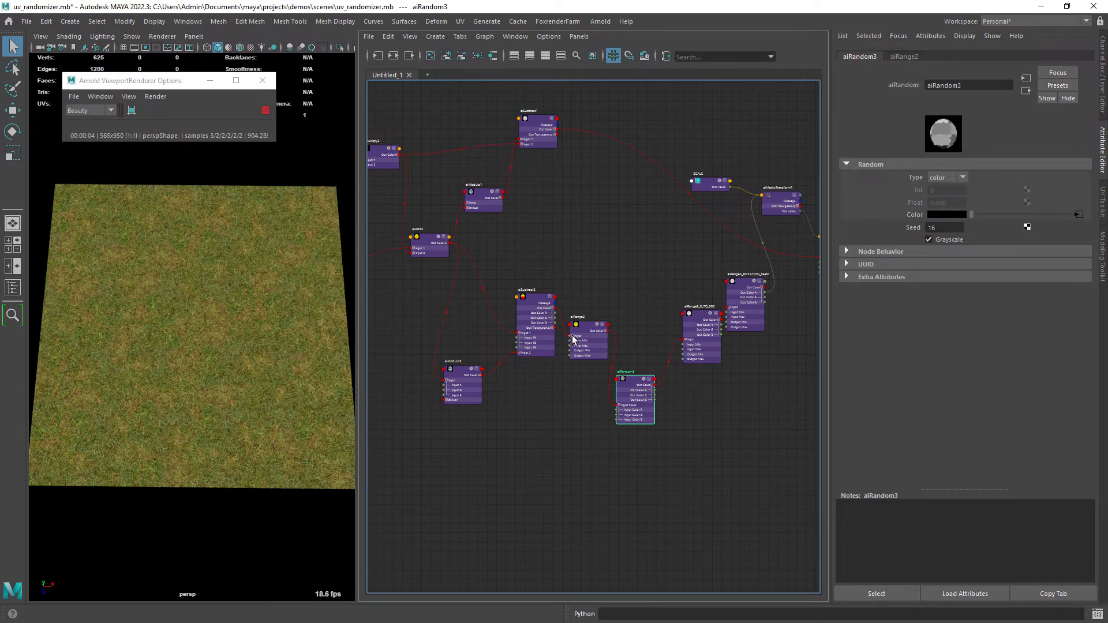
{"action": "mouse_move", "coordinate": [645, 277]}
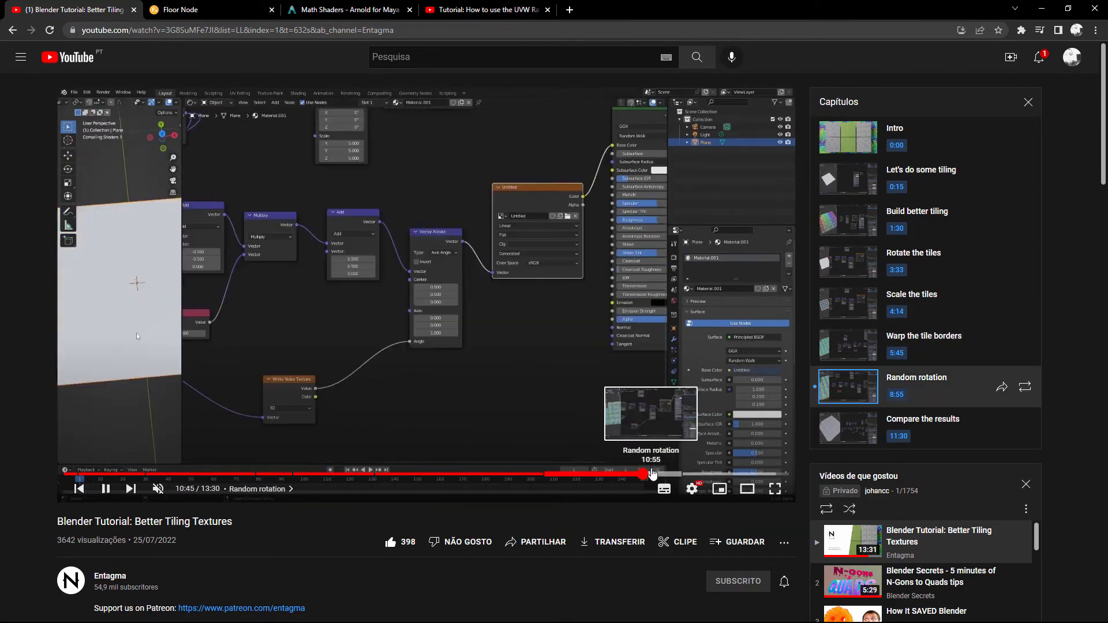
Scrub the tutorial video forward to the 'Compare the results' chapter
{"action": "left_click_drag", "start_coordinate": [648, 473], "coordinate": [746, 473]}
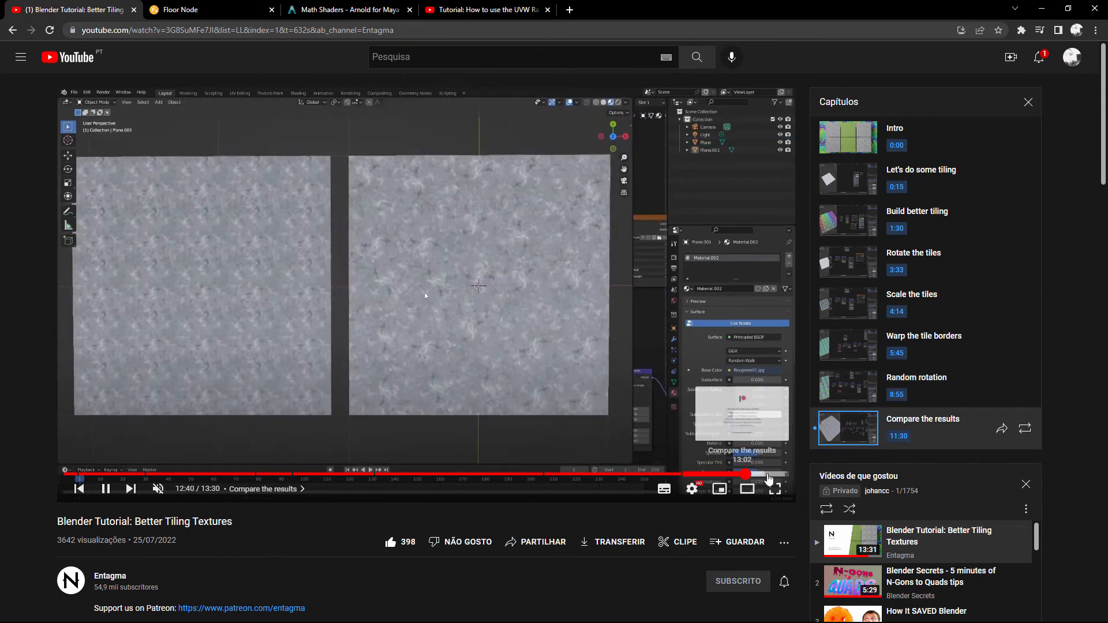